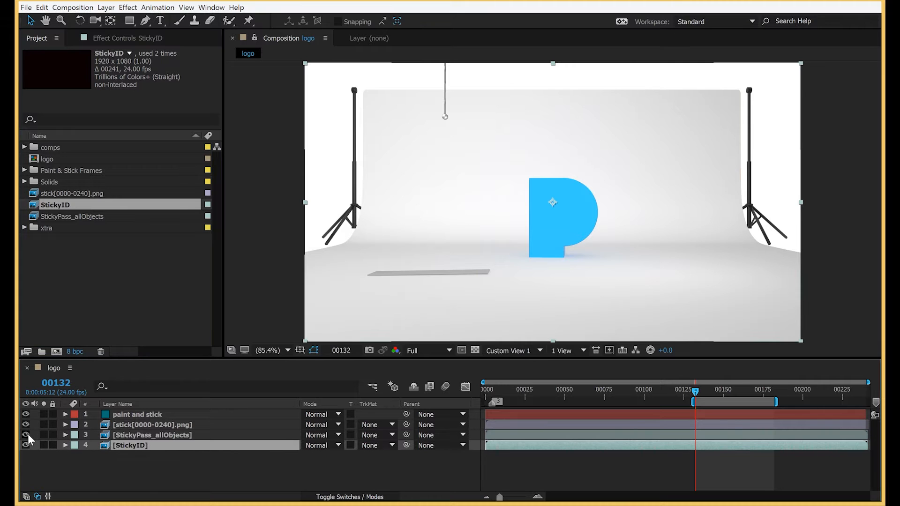
# Hide the StickyID layer with its eye toggle alongside StickyPass_allObjects
pyautogui.click(138, 414)
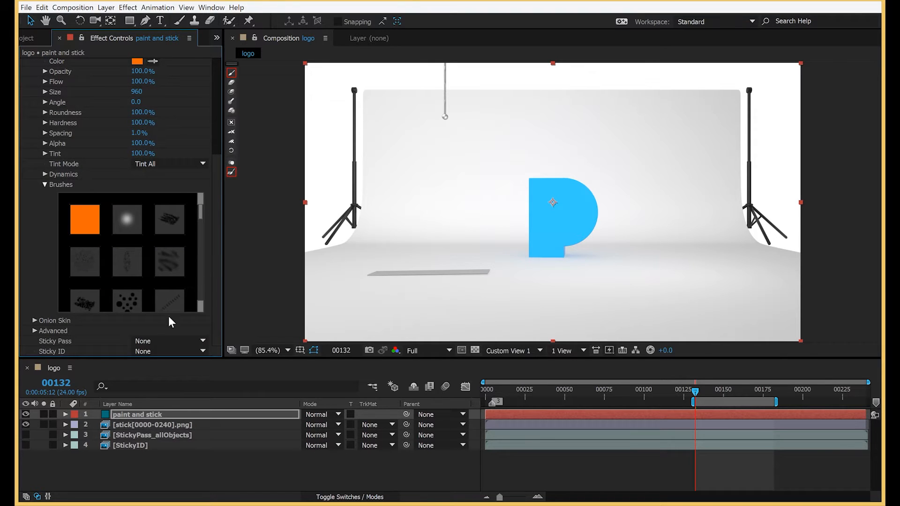
# Set the effect's Sticky Pass source to the StickyPass_allObjects layer
pyautogui.click(169, 342)
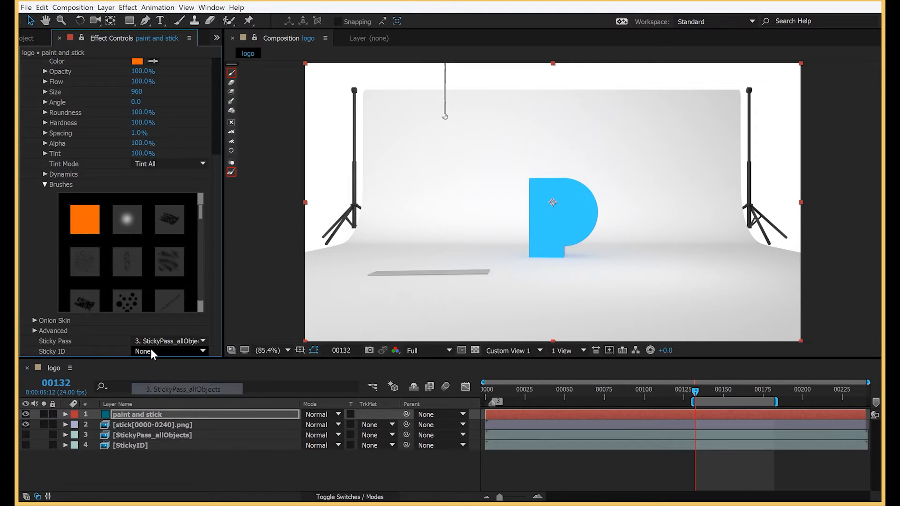
pyautogui.click(169, 351)
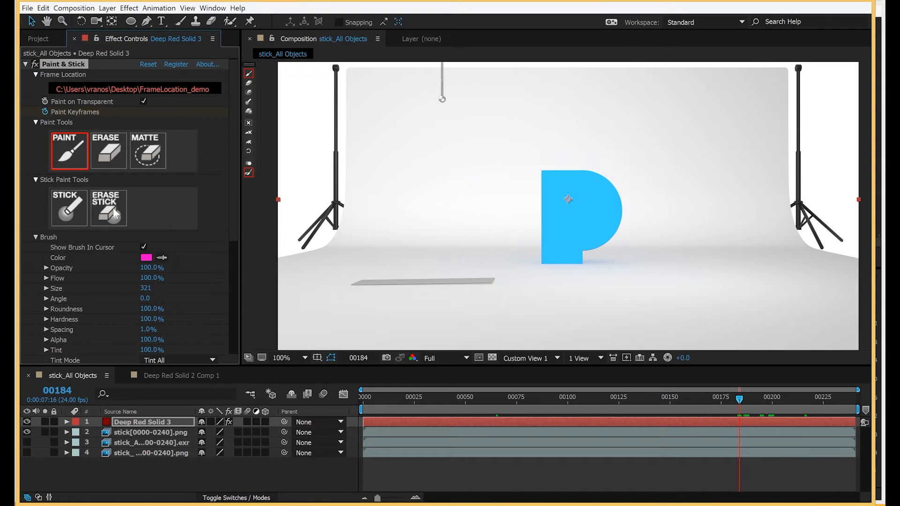
# Paint a pink splat on the P, then pick the Erase Stick tool
pyautogui.click(569, 199)
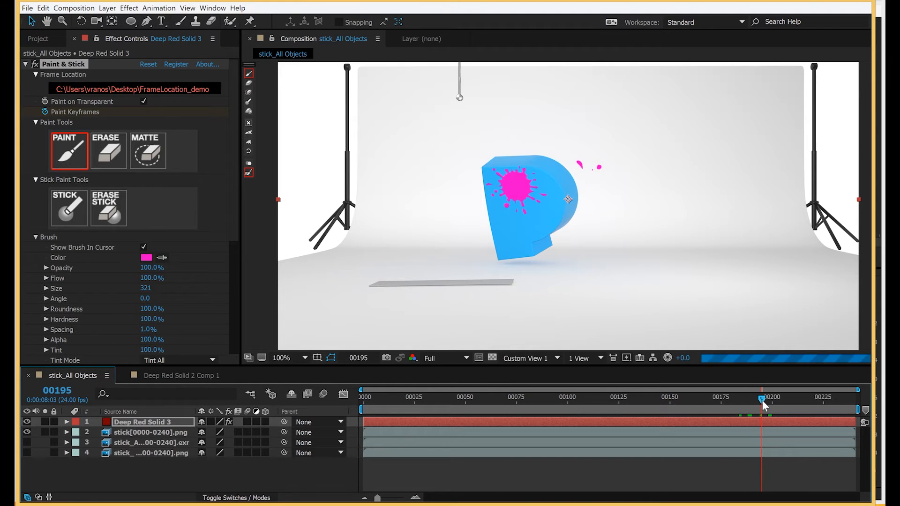
pyautogui.click(108, 208)
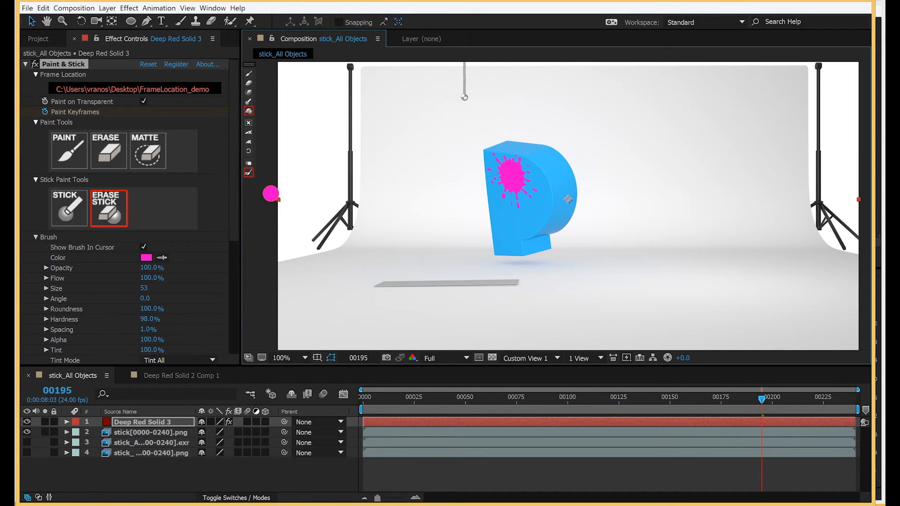
pyautogui.moveTo(781, 423)
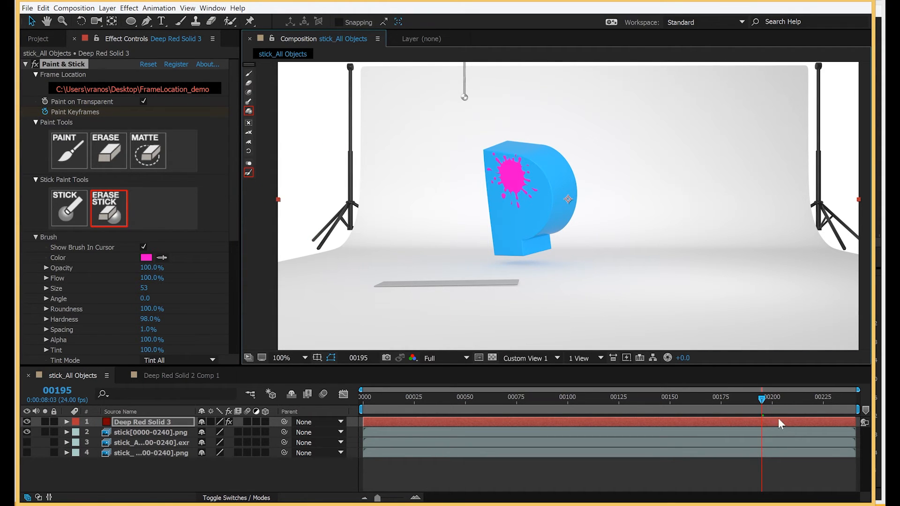
pyautogui.moveTo(127, 206)
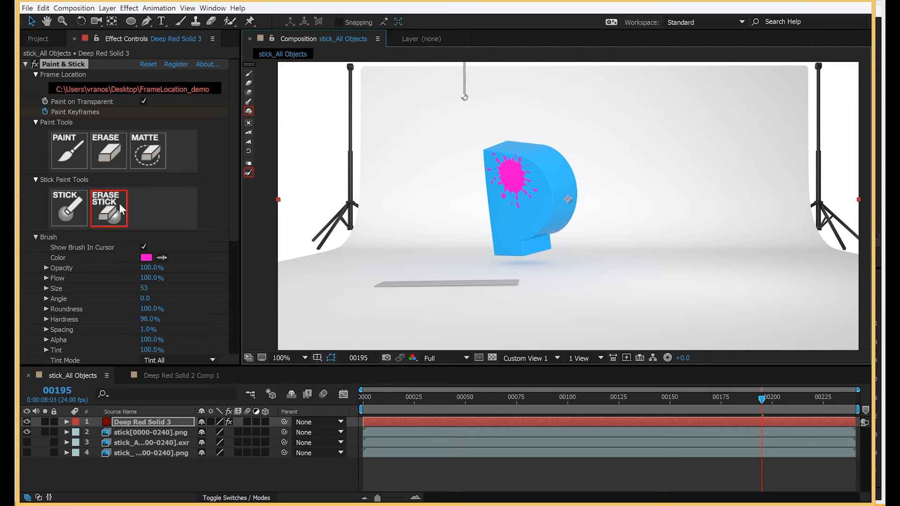
pyautogui.moveTo(153, 189)
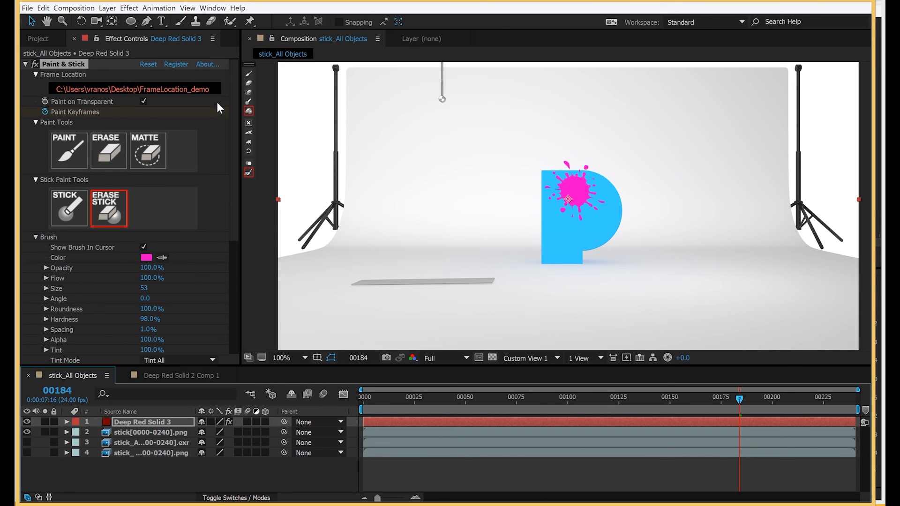
# Select the regular Erase tool for a size-30, 66%-hardness brush
pyautogui.click(109, 150)
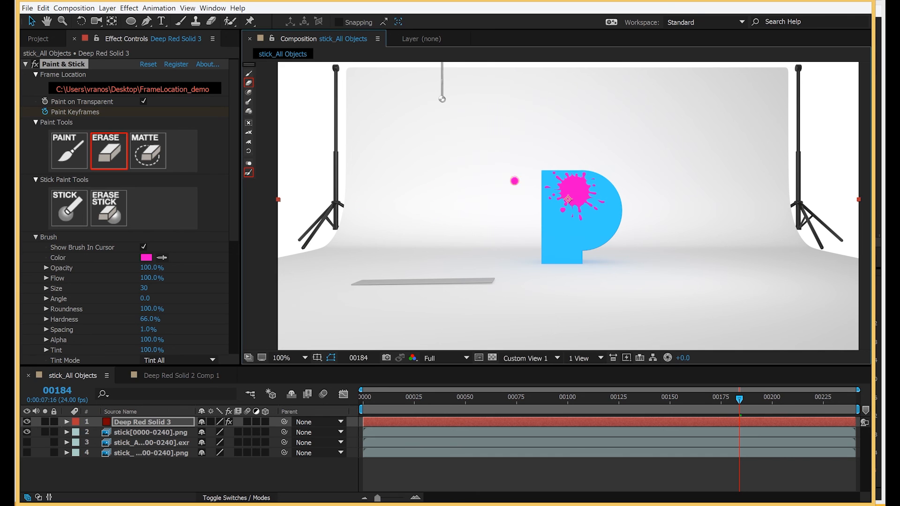
pyautogui.moveTo(644, 119)
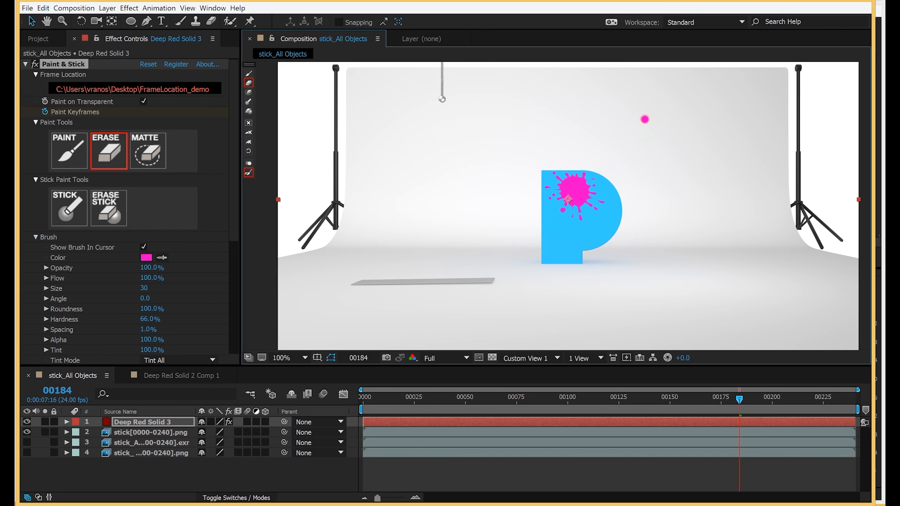